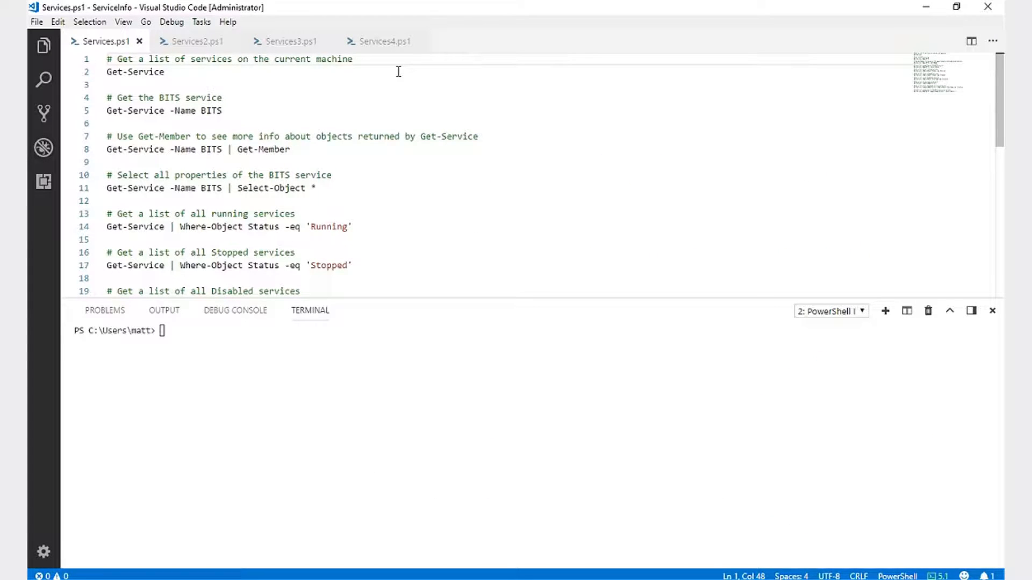
pyautogui.moveTo(402, 70)
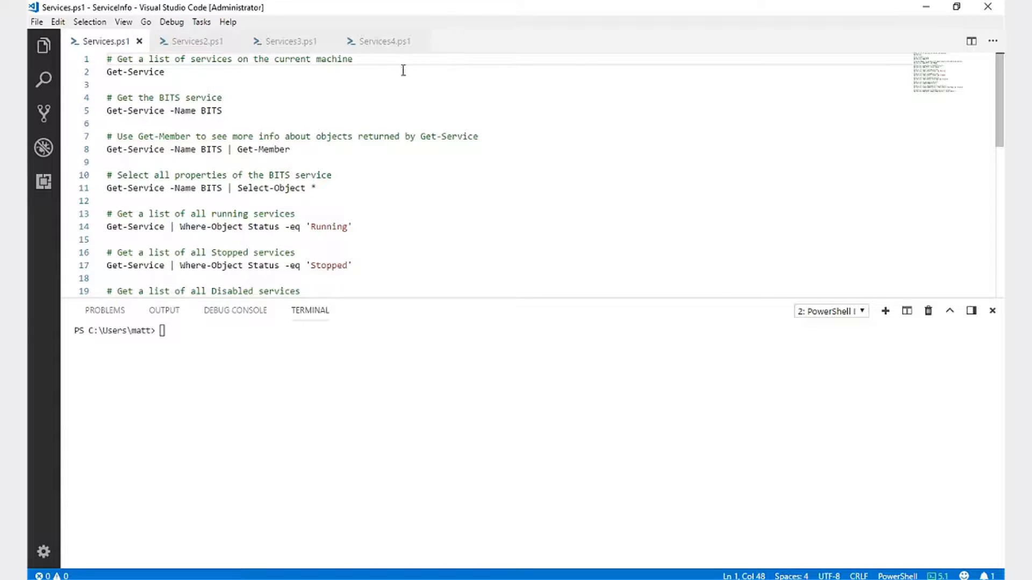
pyautogui.moveTo(92, 79)
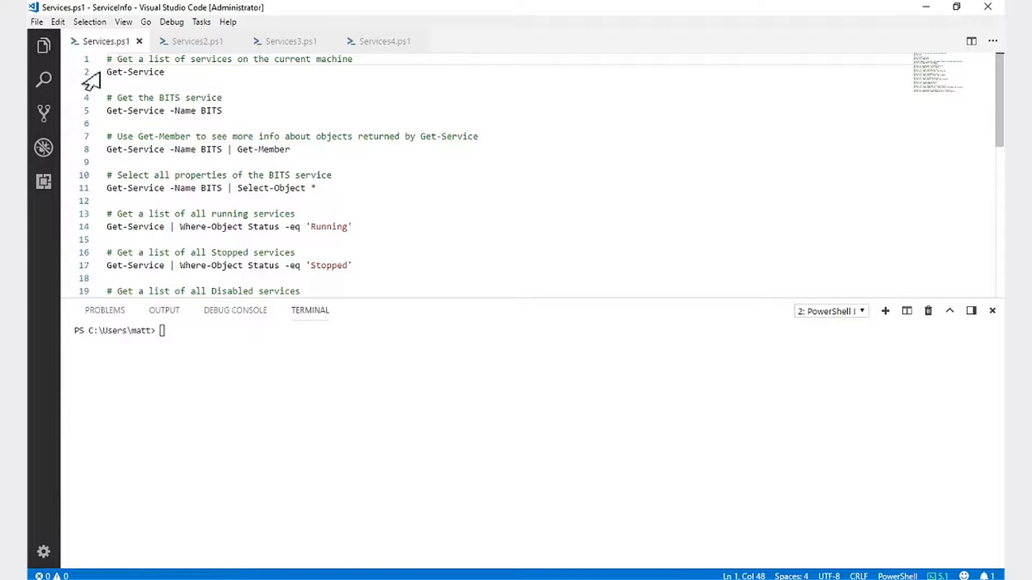
# - Run Get-Service to list all local services, then Get-Service -Name BITS, showing it Stopped
pyautogui.doubleClick(135, 72)
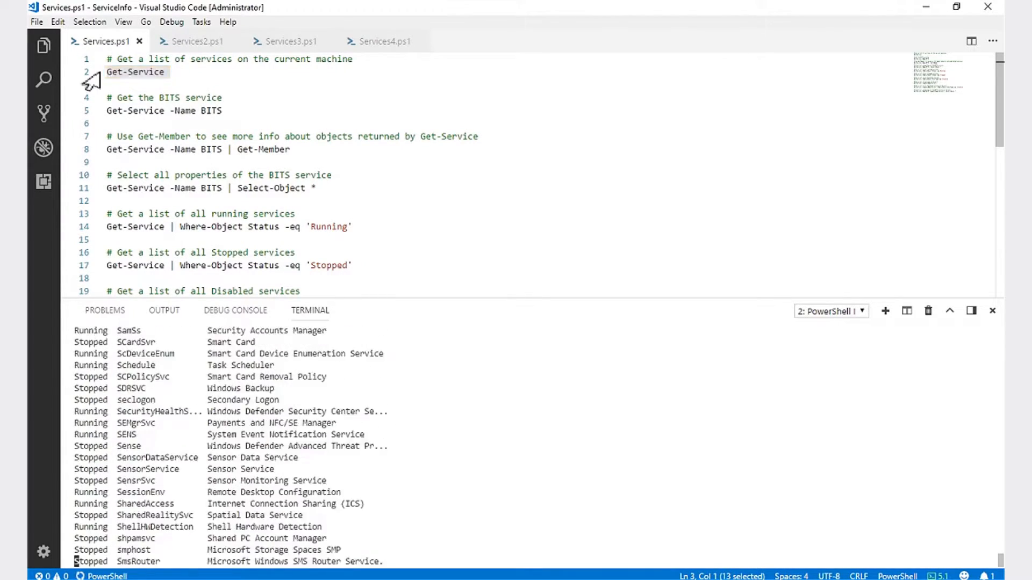
pyautogui.scroll(-3)
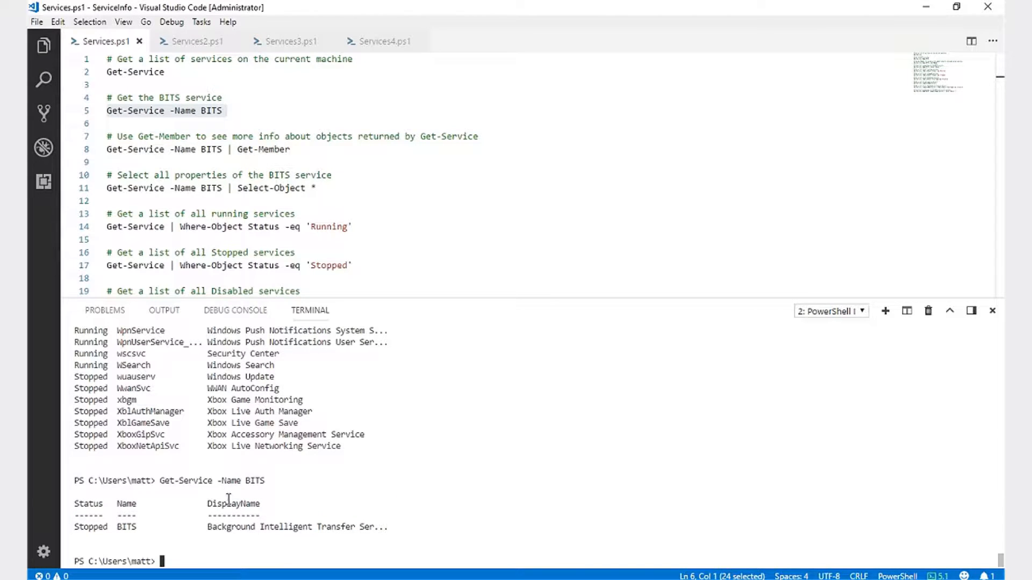
# - Pipe BITS to Get-Member, highlighting the ServiceController type and the Stop method
pyautogui.click(197, 149)
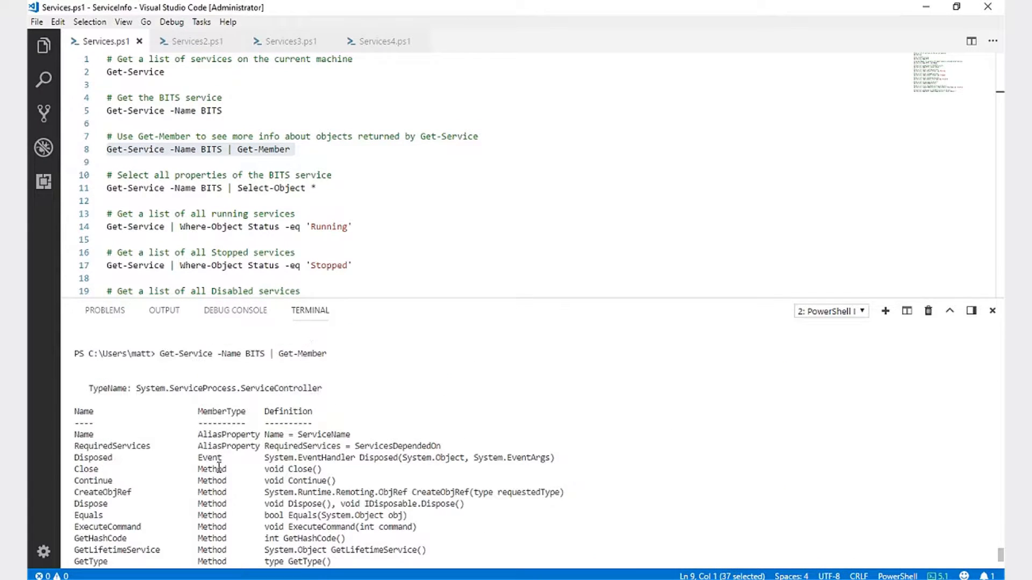
pyautogui.doubleClick(229, 388)
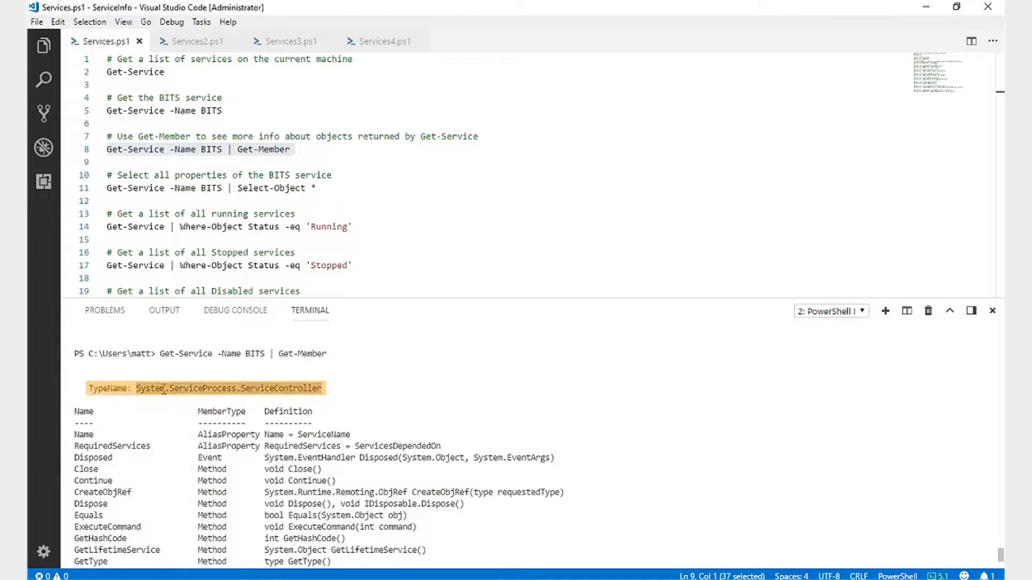
pyautogui.scroll(-3)
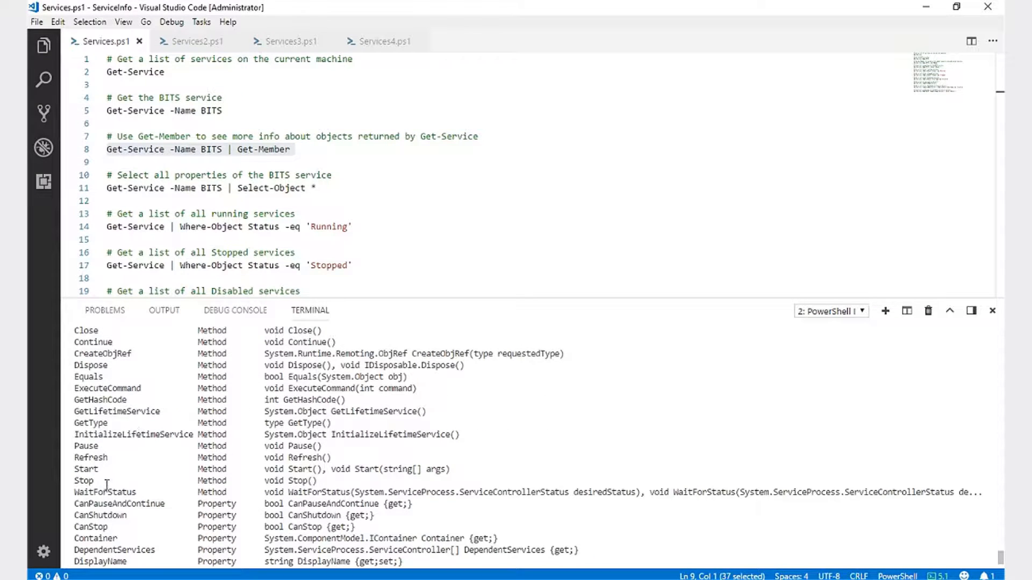
pyautogui.doubleClick(84, 481)
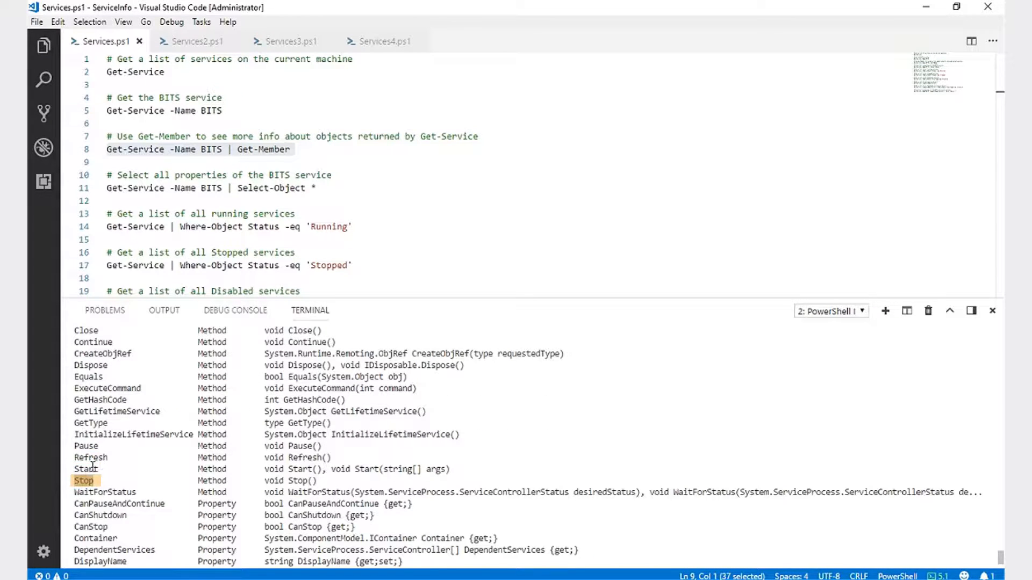
pyautogui.scroll(-3)
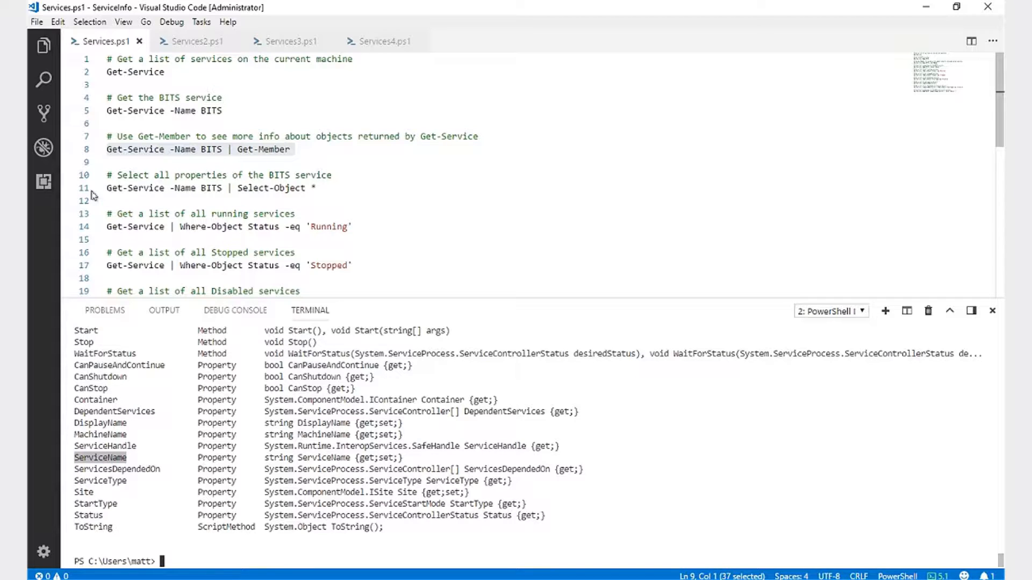
pyautogui.moveTo(85, 201)
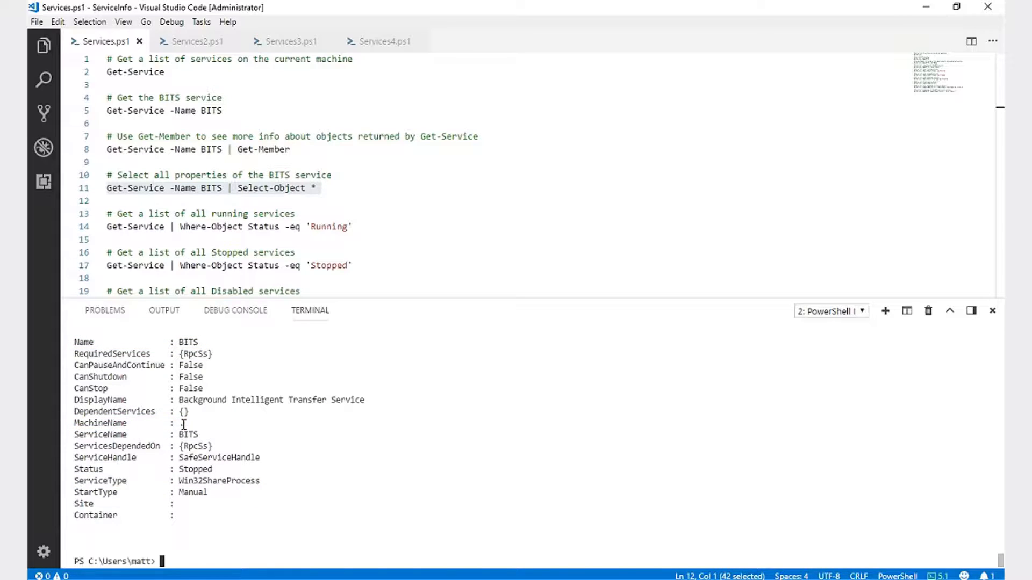
pyautogui.moveTo(113, 226)
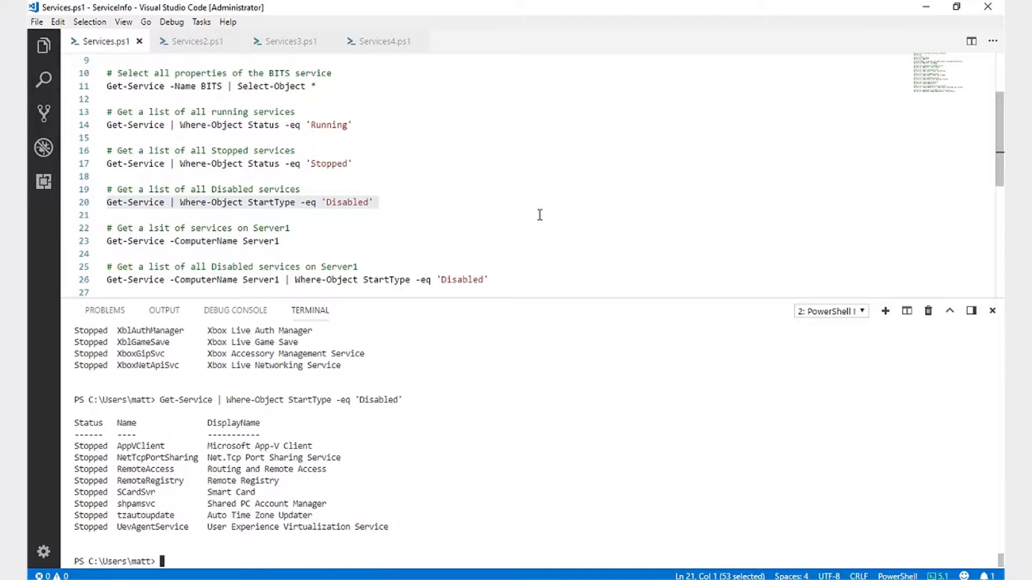
# - Query all BITS properties from Server1 and highlight the Server1 machine name
pyautogui.scroll(-3)
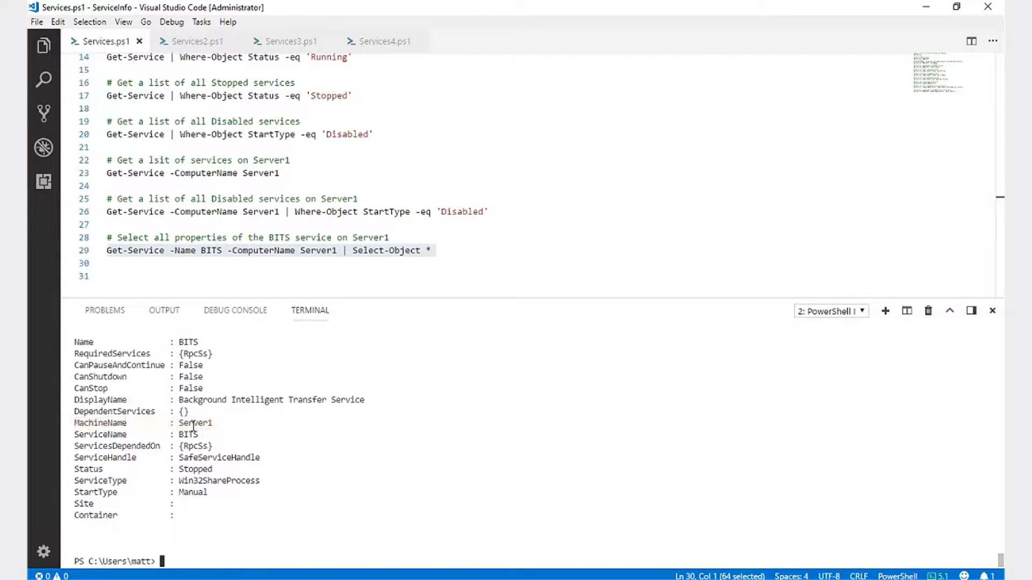
pyautogui.doubleClick(195, 423)
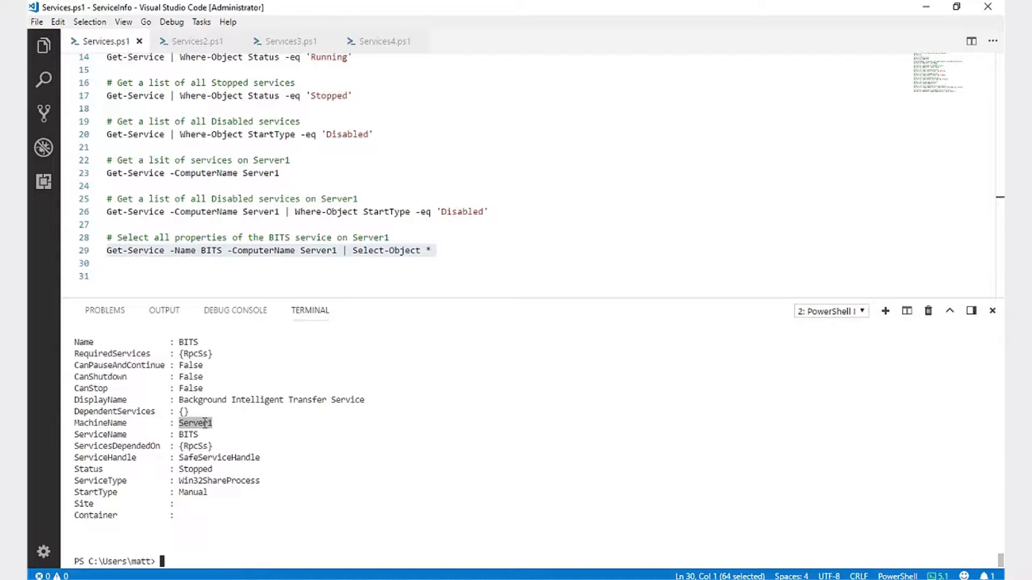
pyautogui.moveTo(194, 41)
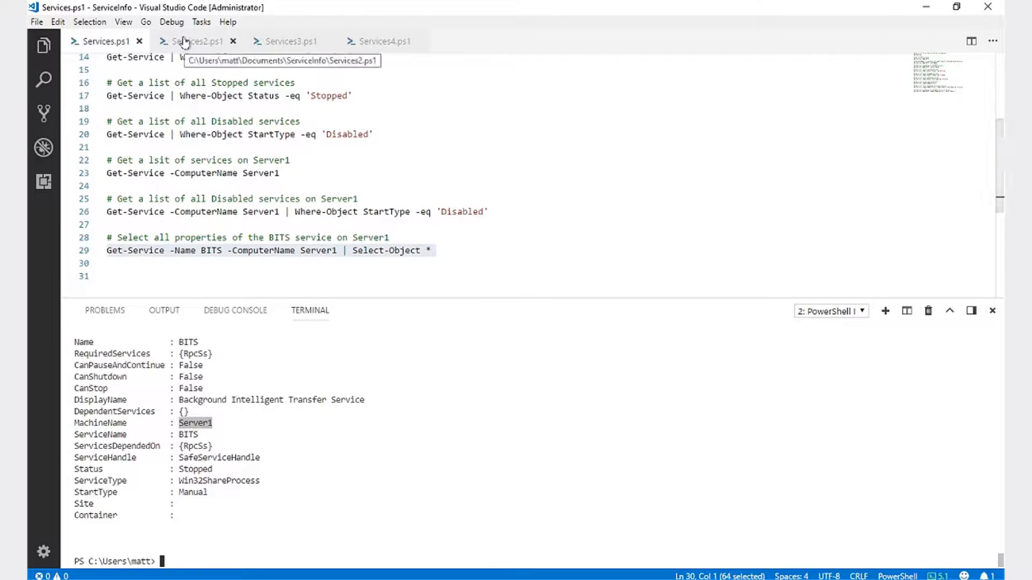
# - In Services2.ps1, run Start-Service then Stop-Service on BITS and clear the selection
pyautogui.click(197, 41)
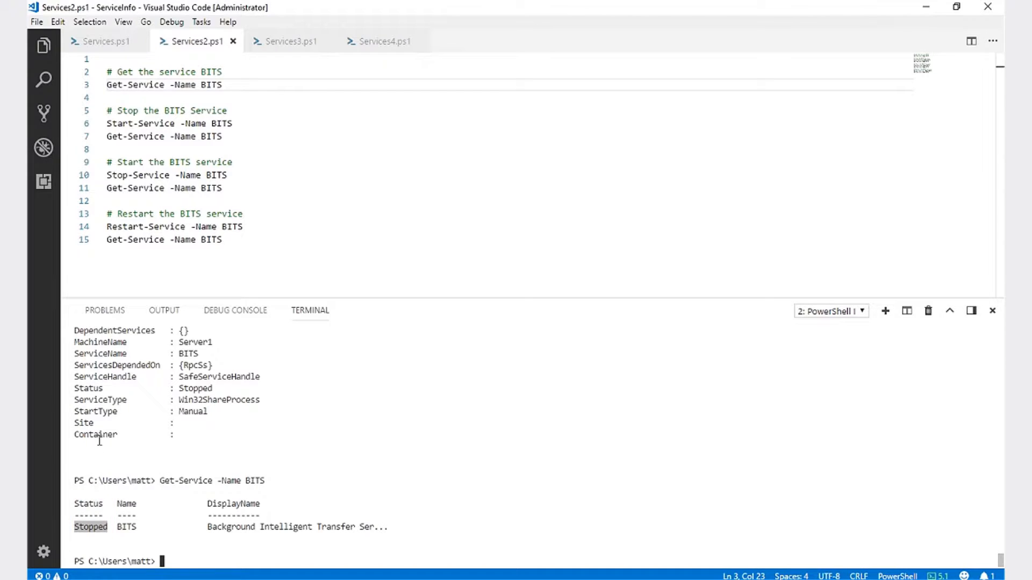
pyautogui.moveTo(229, 136)
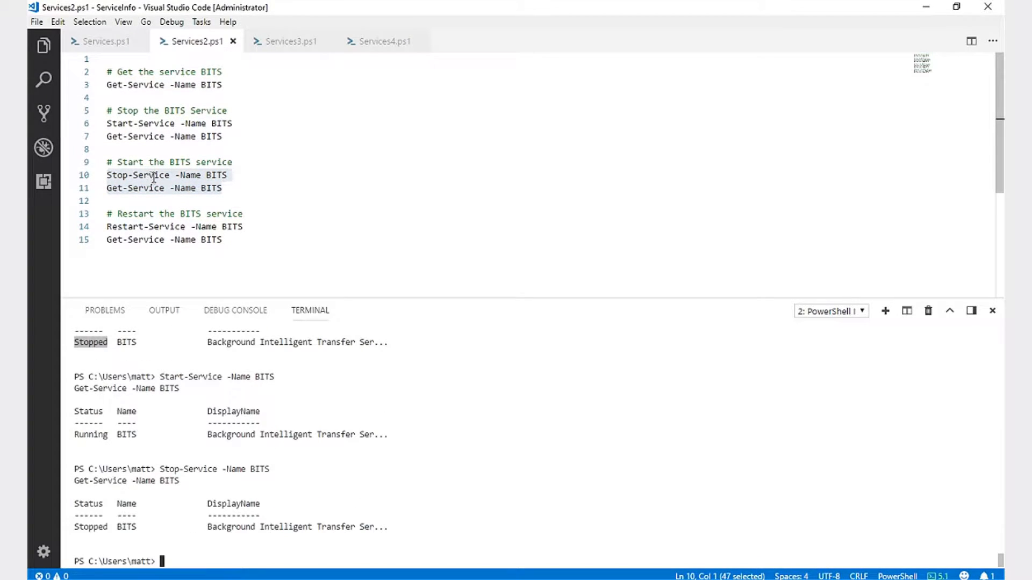
pyautogui.moveTo(306, 148)
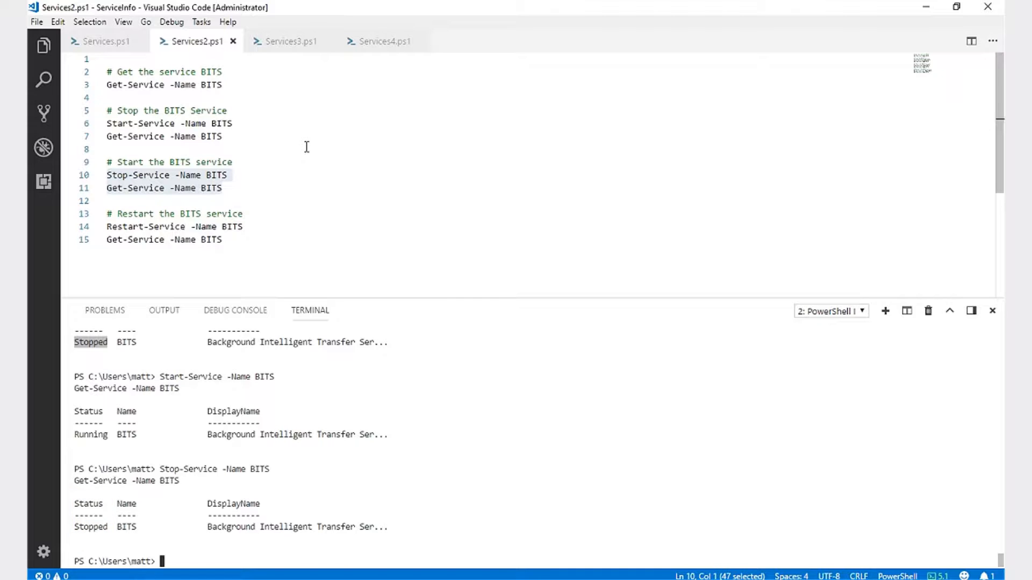
pyautogui.click(223, 240)
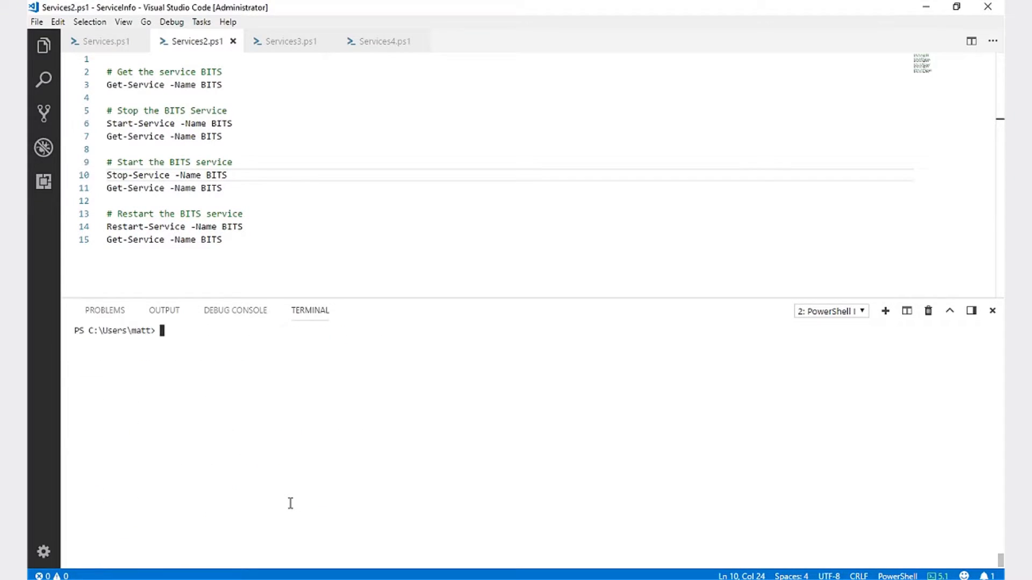
pyautogui.click(290, 41)
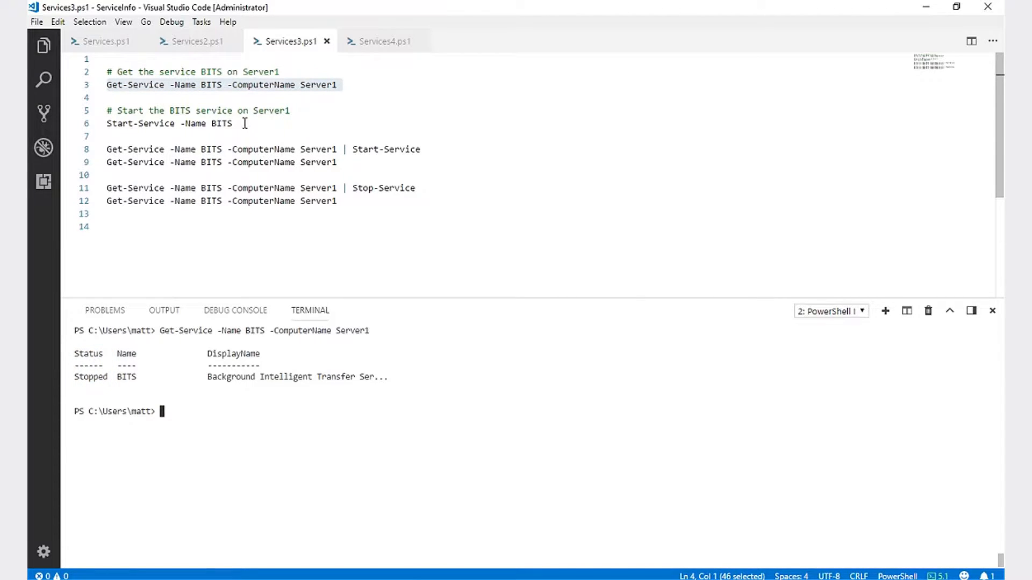
# - Run Start-Service with -ComputerName, hitting a parameter error, then select the Server1 pipeline lines
pyautogui.click(243, 124)
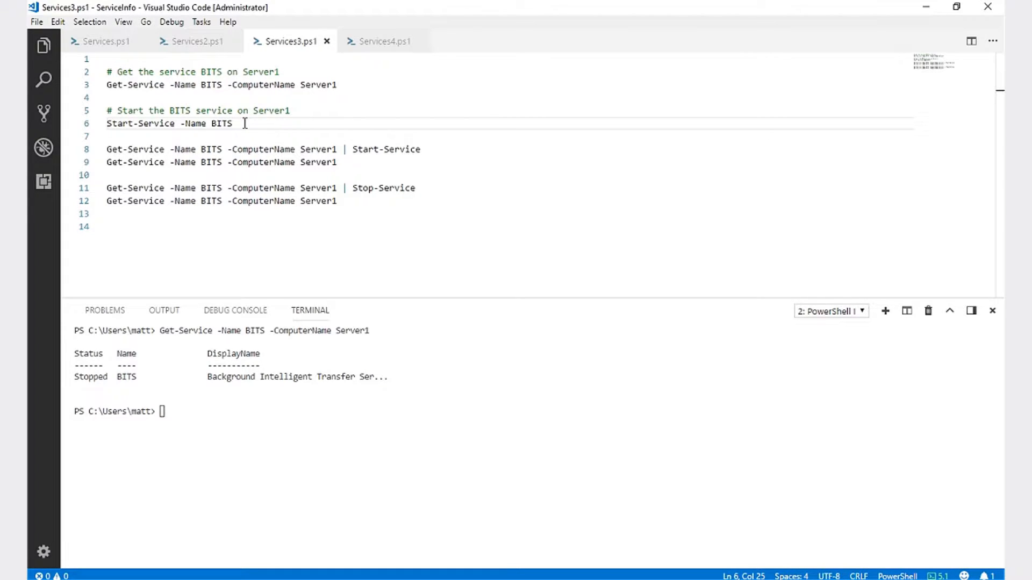
pyautogui.write('-ComputerName Server1')
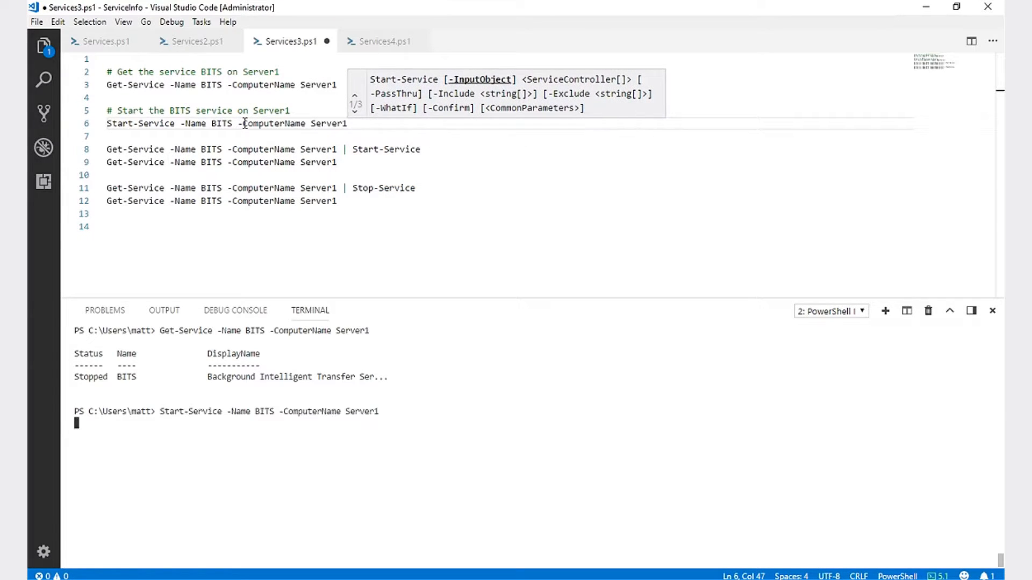
pyautogui.press('Return')
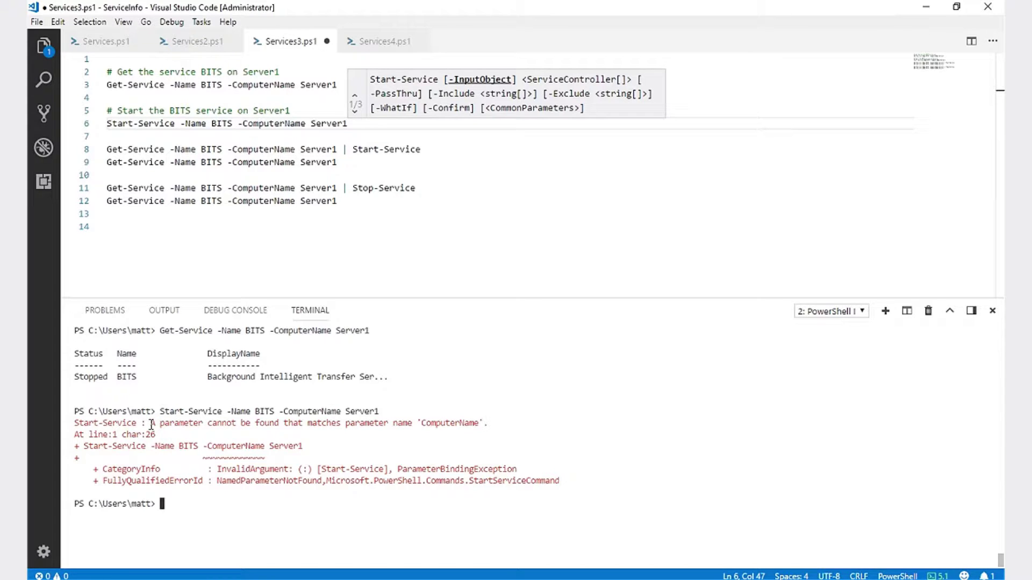
pyautogui.moveTo(387, 263)
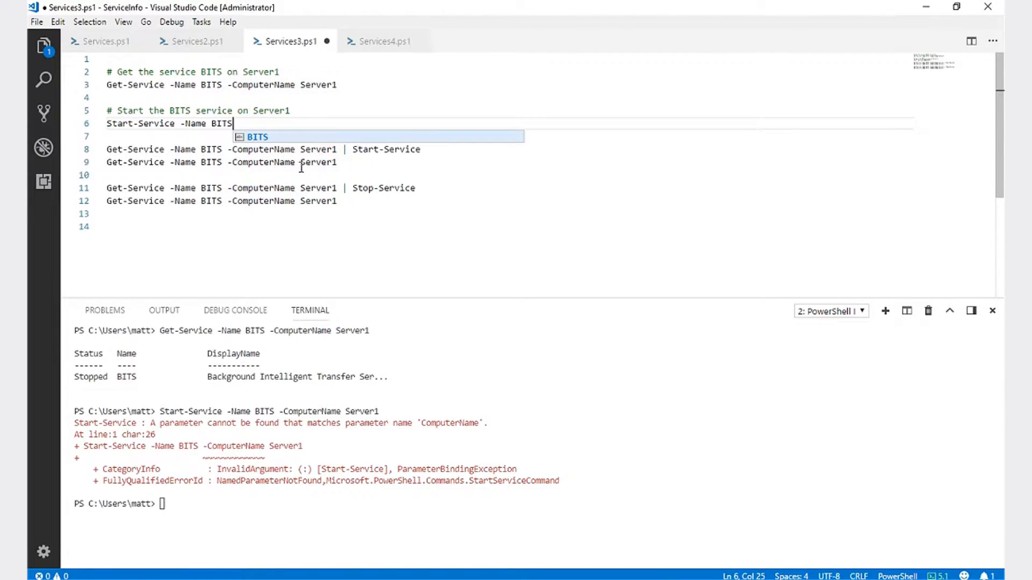
pyautogui.moveTo(351, 160)
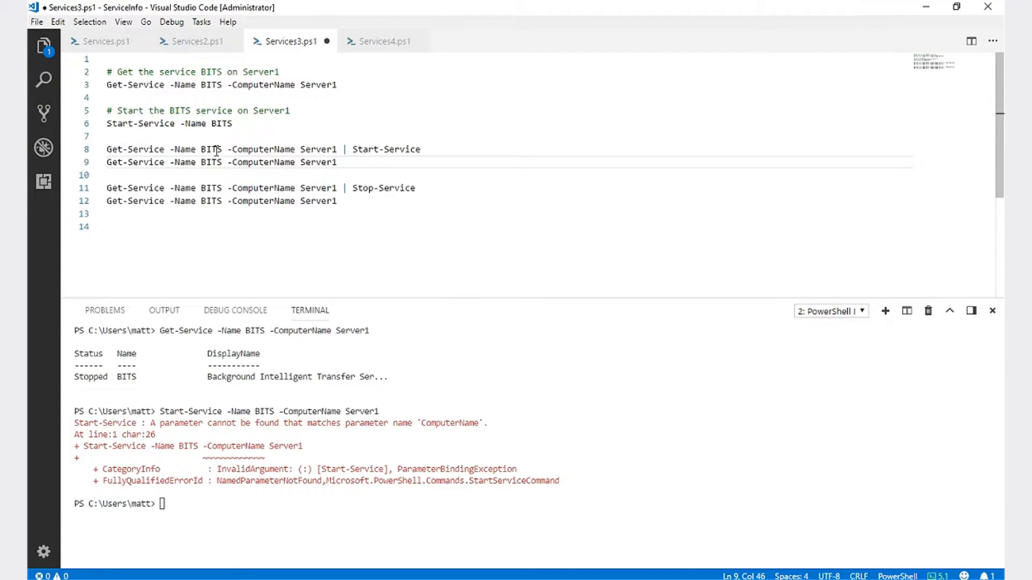
pyautogui.doubleClick(386, 149)
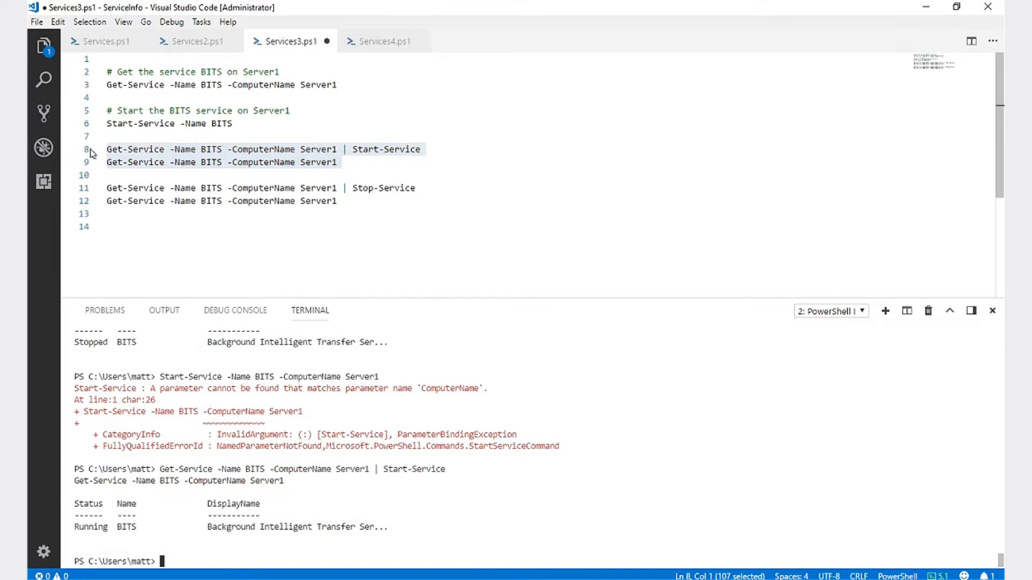
pyautogui.moveTo(88, 276)
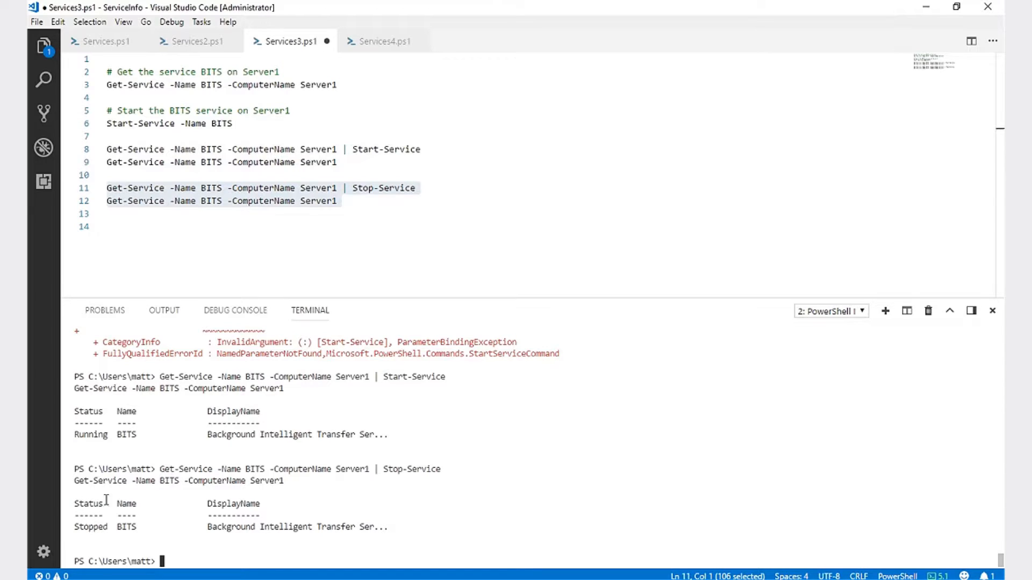
pyautogui.moveTo(384, 41)
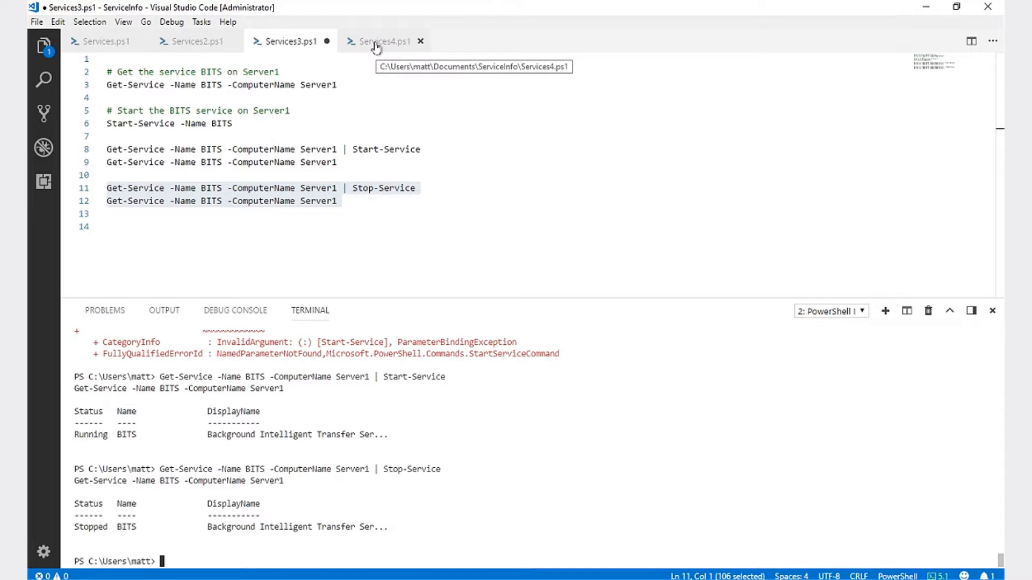
# - Switch to the Services4.ps1 script
pyautogui.click(384, 41)
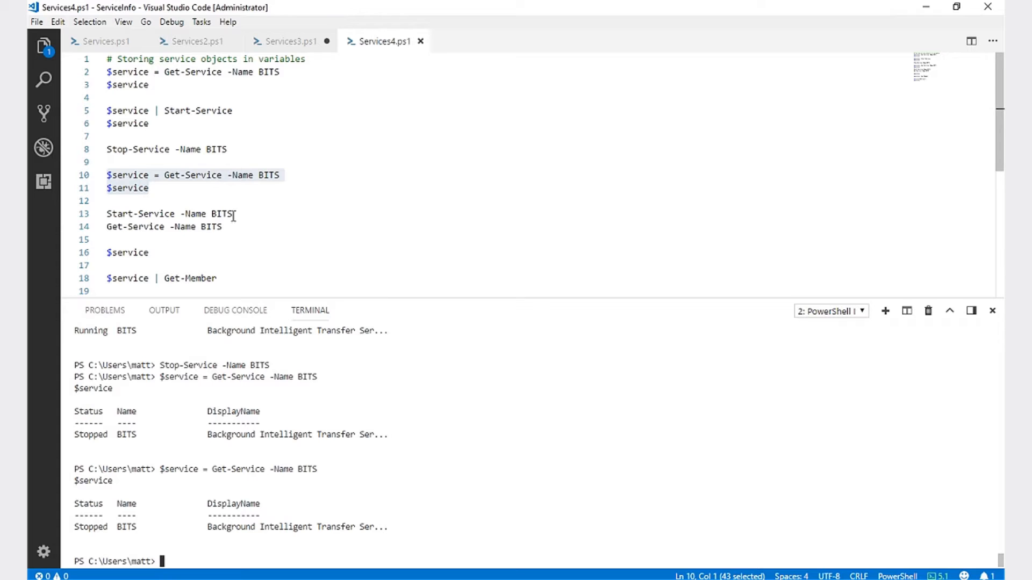
# - Start BITS, pipe $service to Get-Member, and pick out the Refresh method
pyautogui.press('f8')
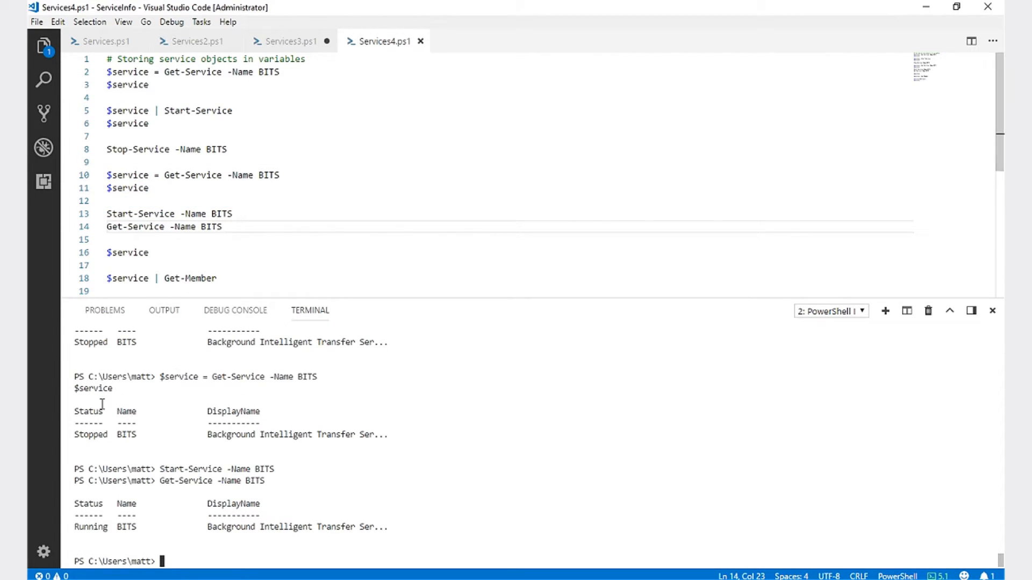
pyautogui.doubleClick(127, 252)
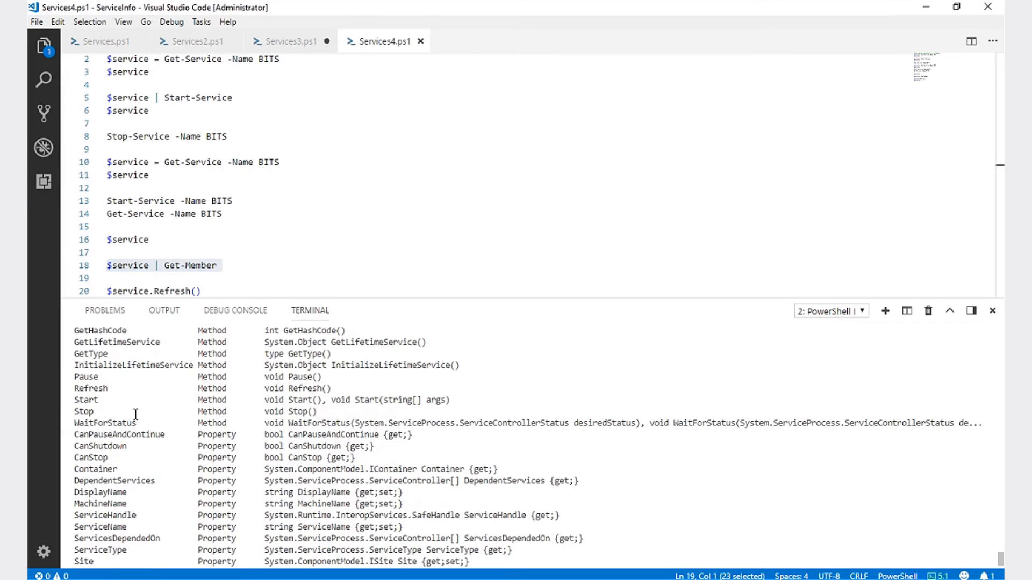
pyautogui.scroll(3)
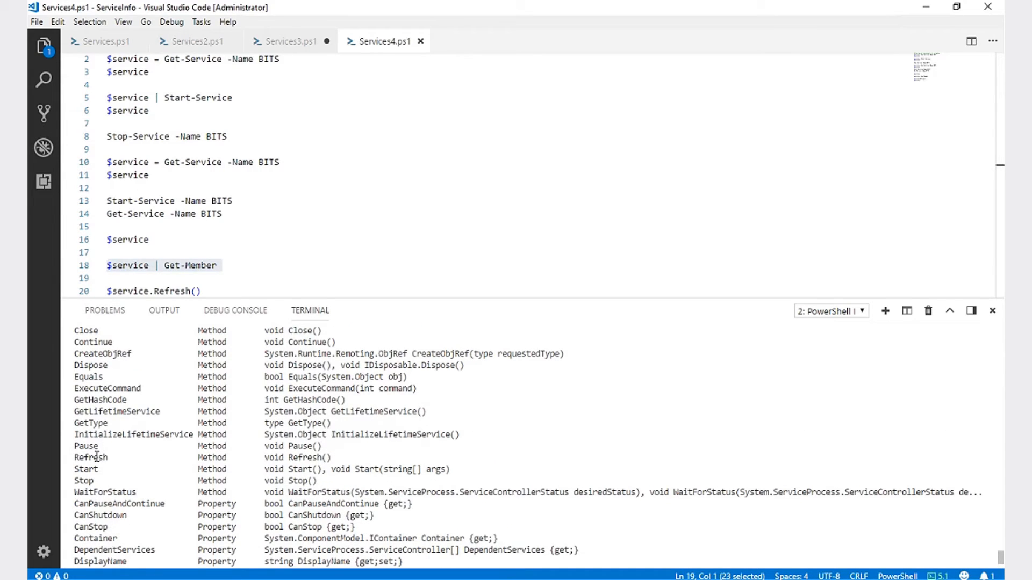
pyautogui.doubleClick(90, 457)
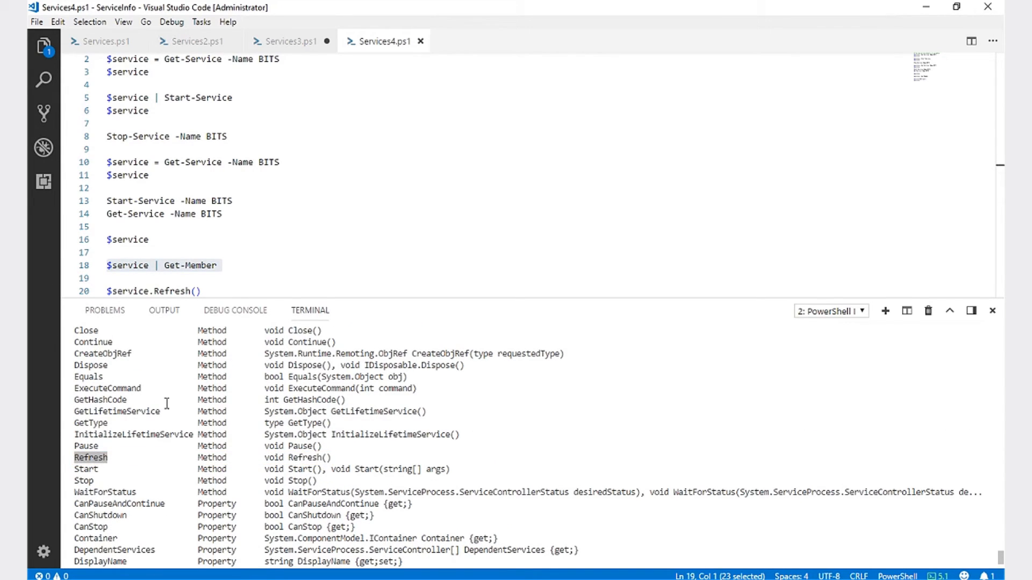